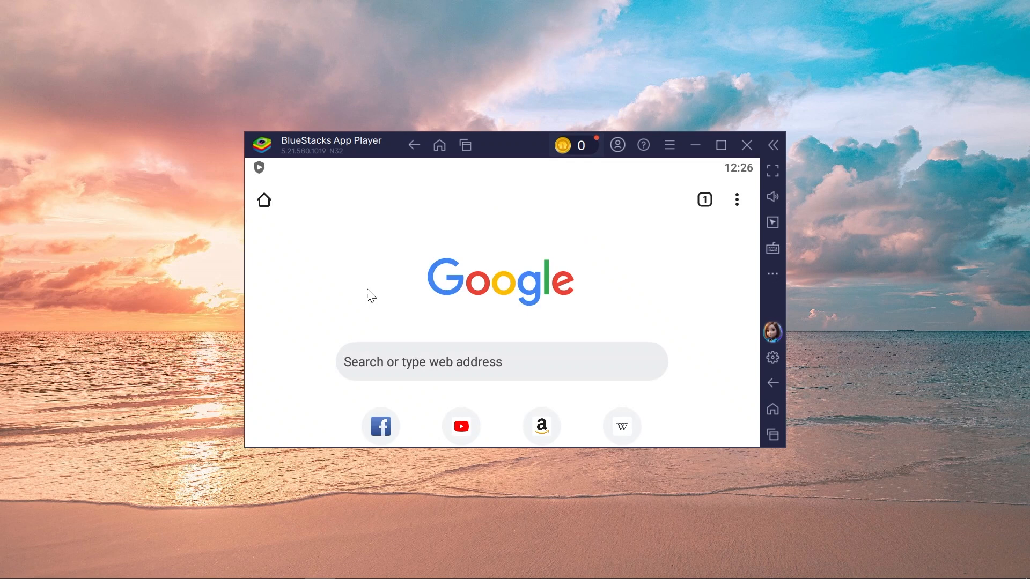
Step: Open the Windows Start menu to reach the recently added BlueStacks apps
{"action": "scroll", "scroll_direction": "down", "scroll_amount": 3}
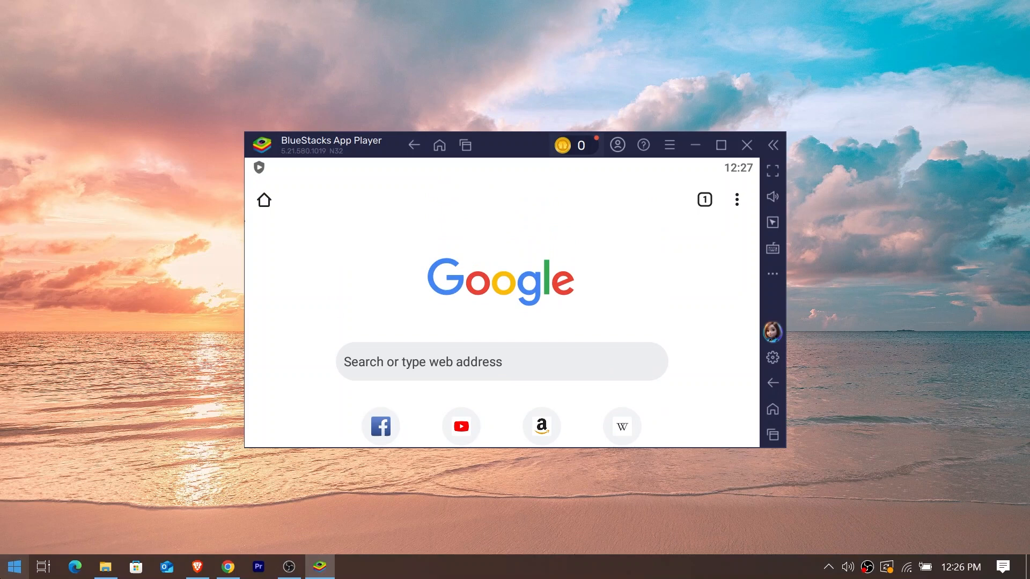
{"action": "left_click", "coordinate": [13, 566]}
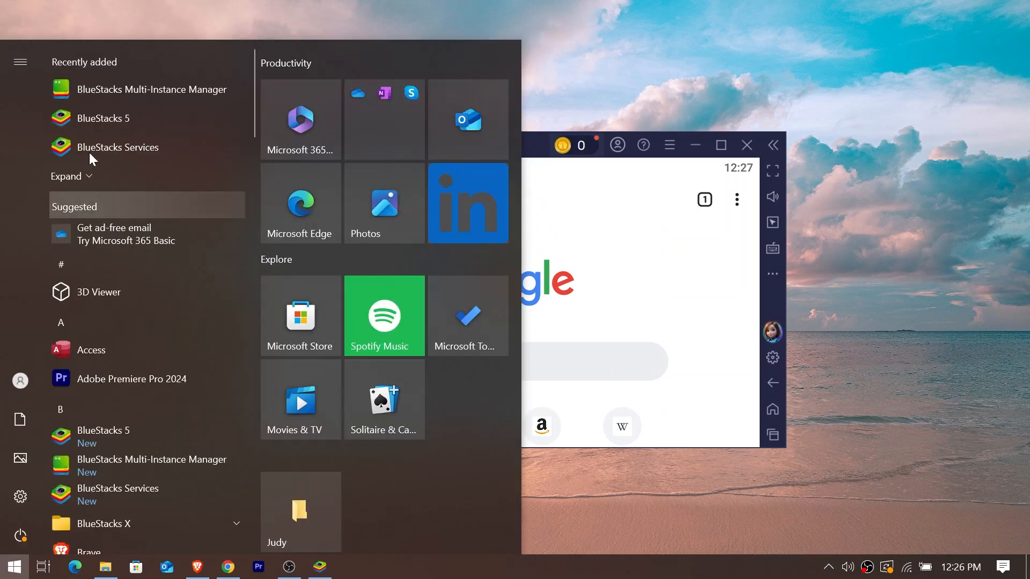
{"action": "mouse_move", "coordinate": [190, 97]}
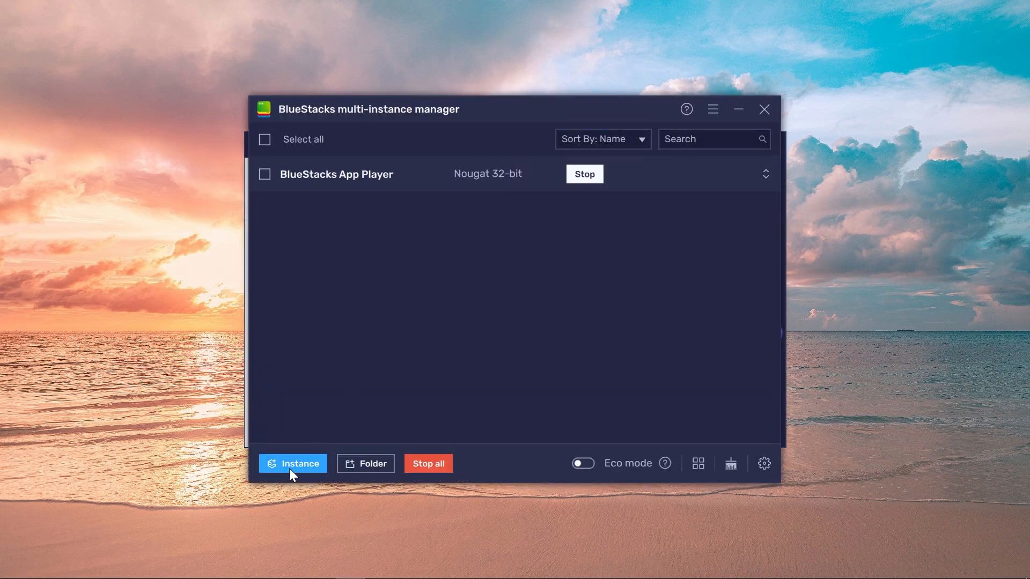
Step: Begin a fresh BlueStacks instance and select Android 11 as its version
{"action": "left_click", "coordinate": [292, 463]}
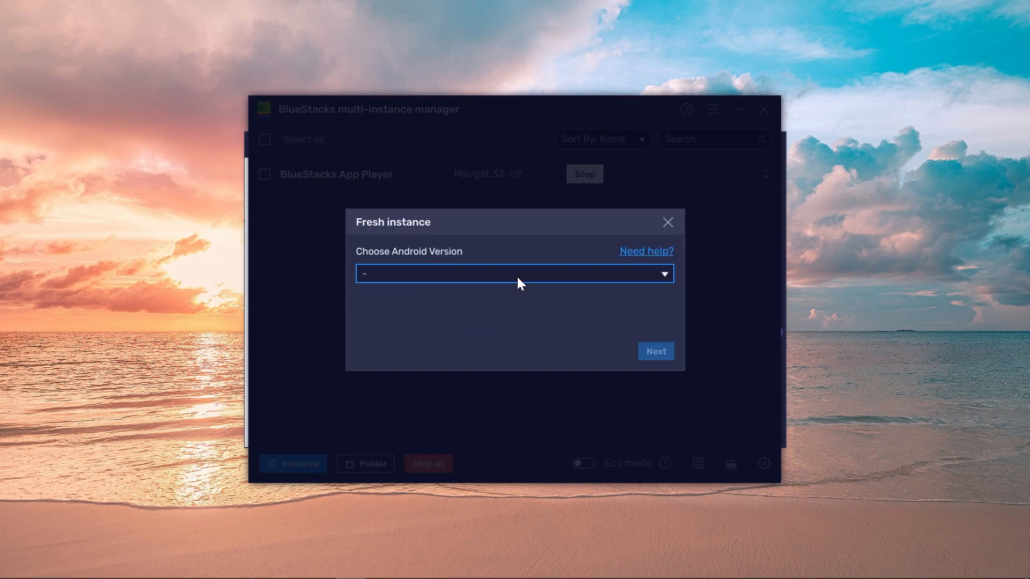
{"action": "left_click", "coordinate": [514, 273]}
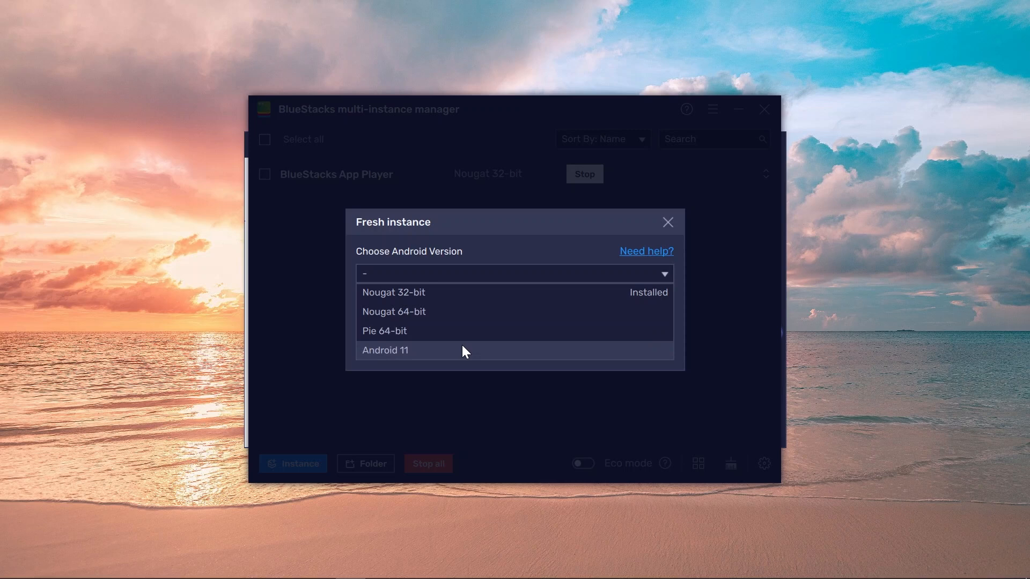
{"action": "left_click", "coordinate": [384, 350]}
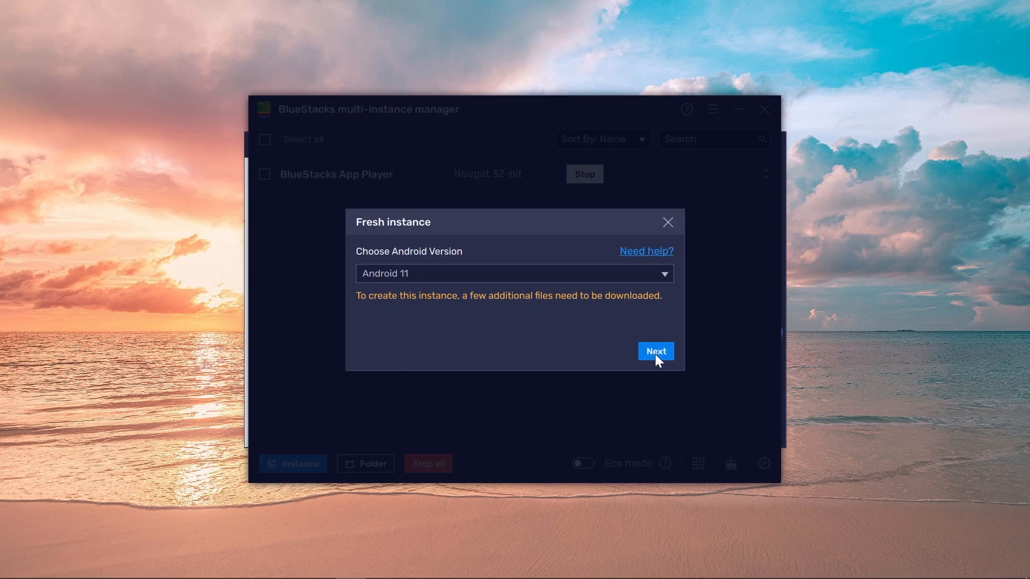
Step: Give the new instance High (4 Cores) CPU and Enhanced (4 GB) memory
{"action": "left_click", "coordinate": [655, 351]}
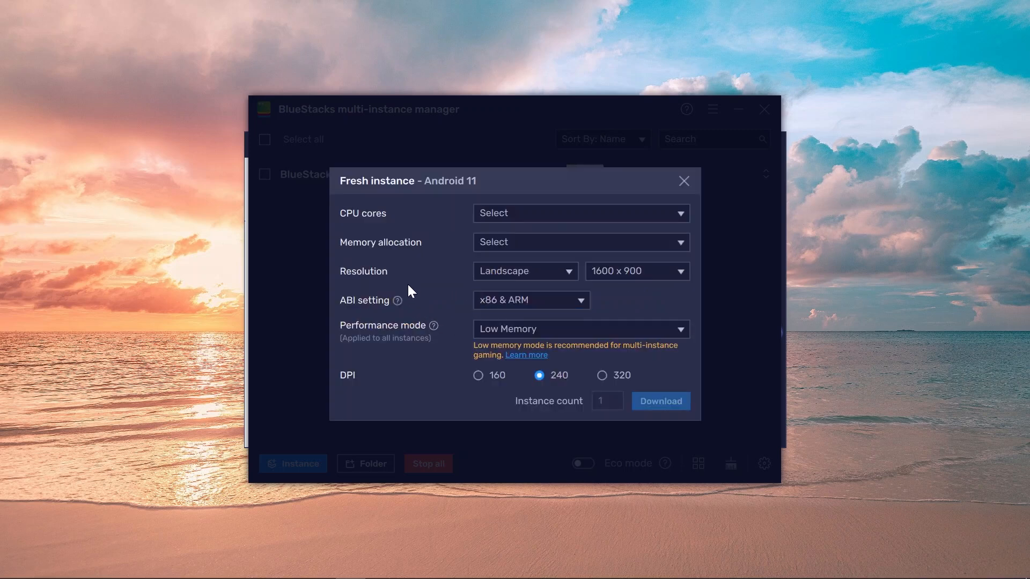
{"action": "left_click", "coordinate": [580, 213]}
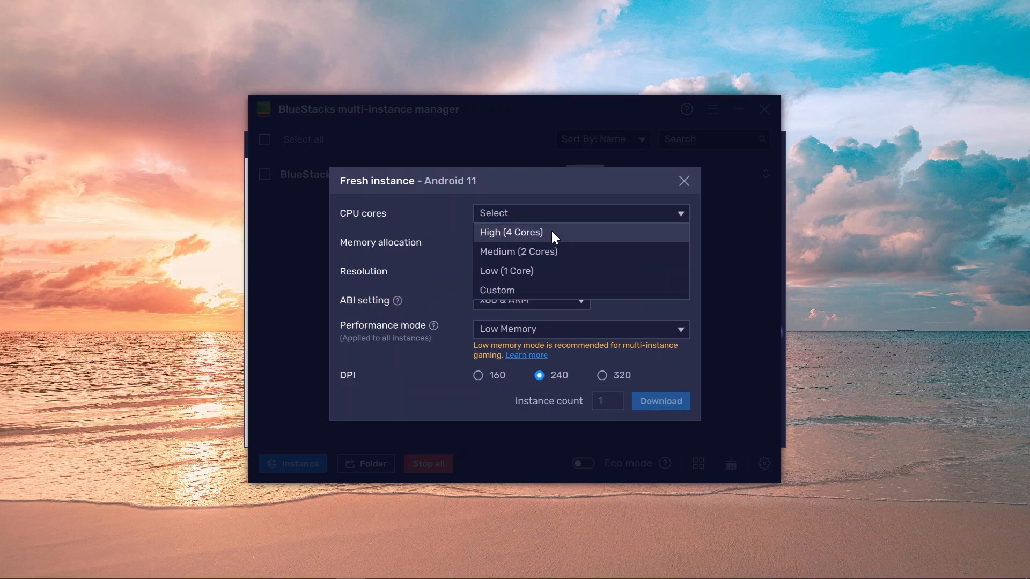
{"action": "left_click", "coordinate": [510, 232]}
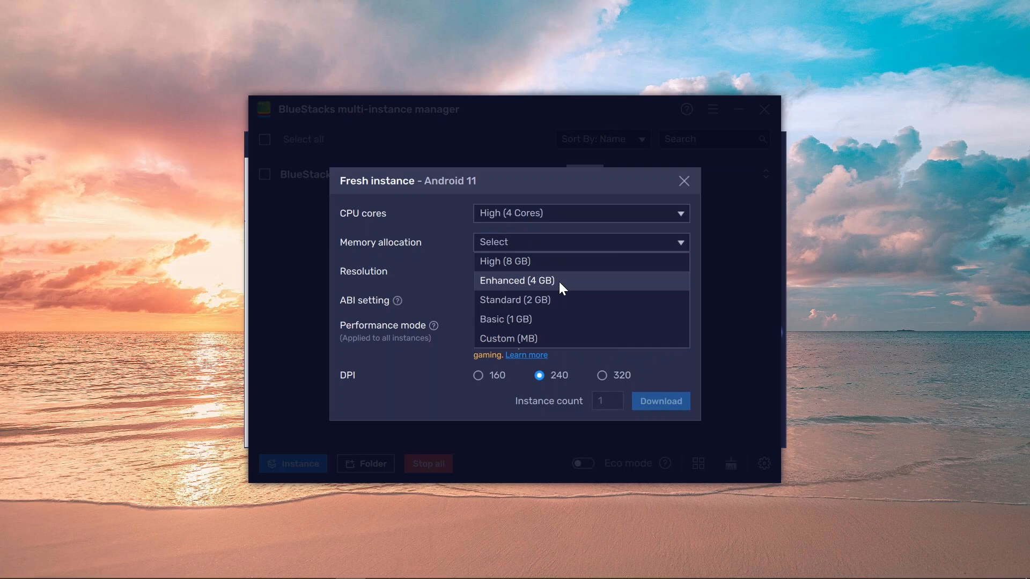
{"action": "left_click", "coordinate": [515, 280]}
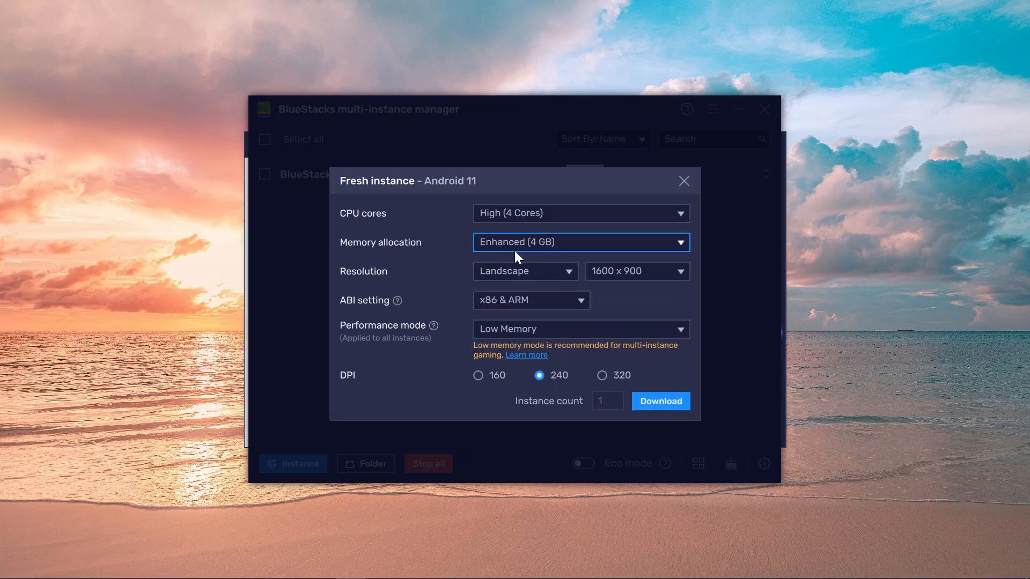
{"action": "left_click", "coordinate": [580, 242]}
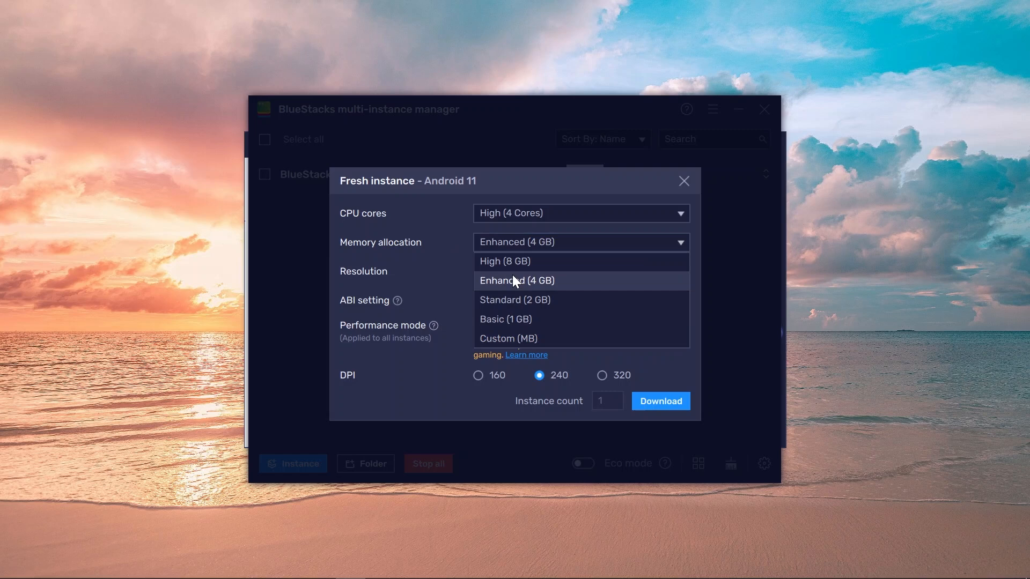
{"action": "left_click", "coordinate": [515, 280]}
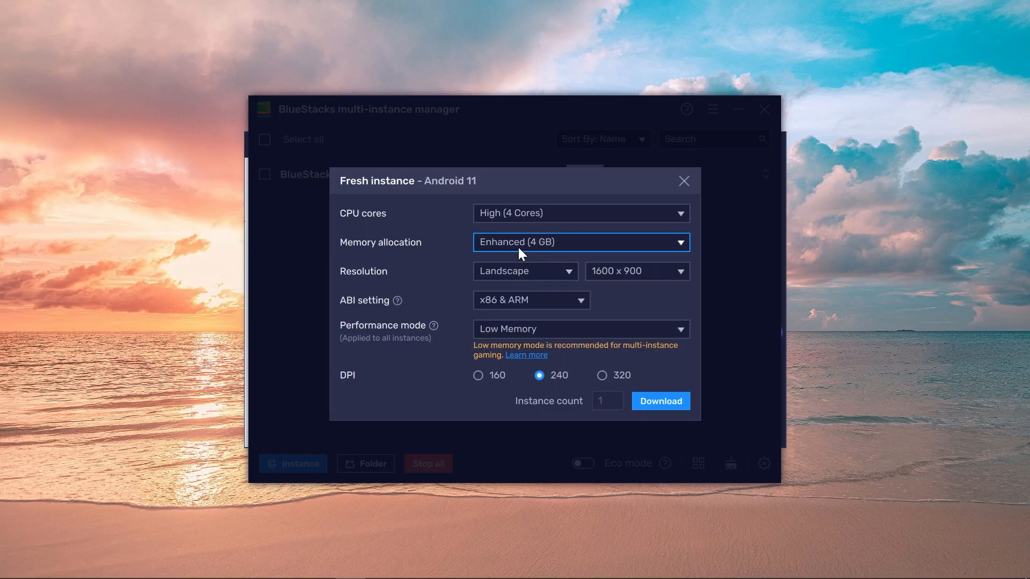
{"action": "left_click", "coordinate": [580, 242]}
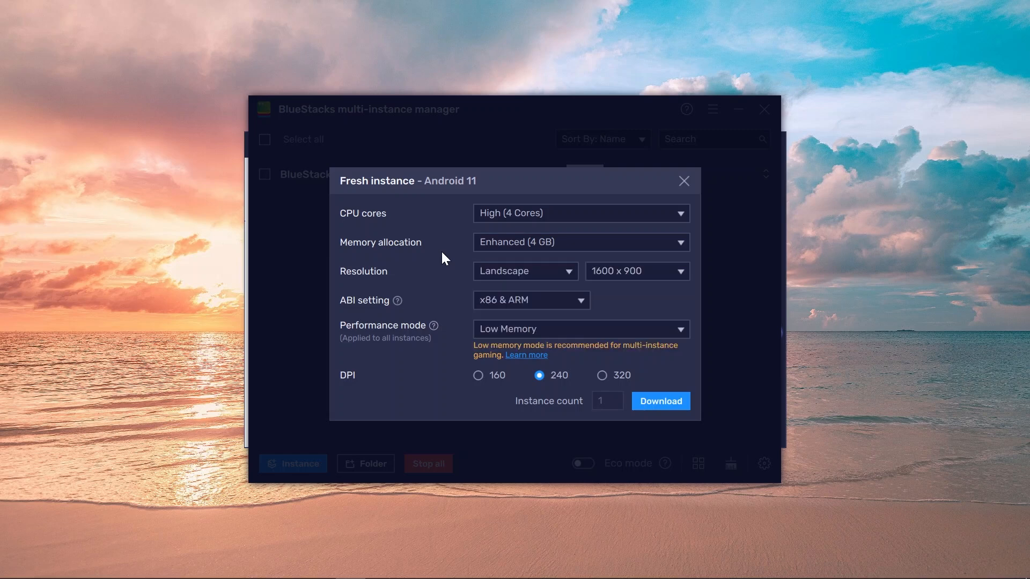
Step: Keep Landscape orientation, set Balanced performance mode, and start the download
{"action": "left_click", "coordinate": [523, 272]}
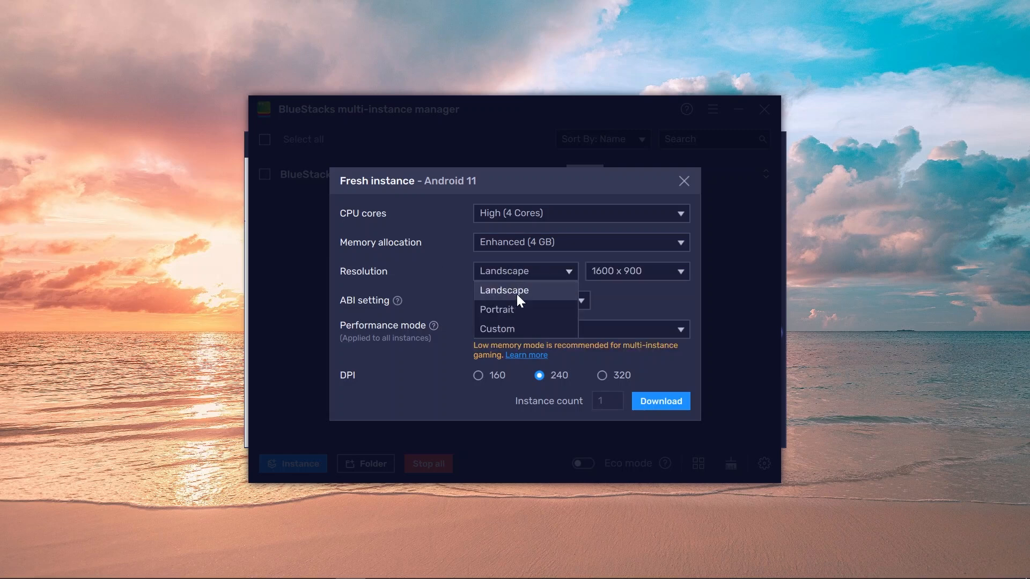
{"action": "left_click", "coordinate": [503, 289]}
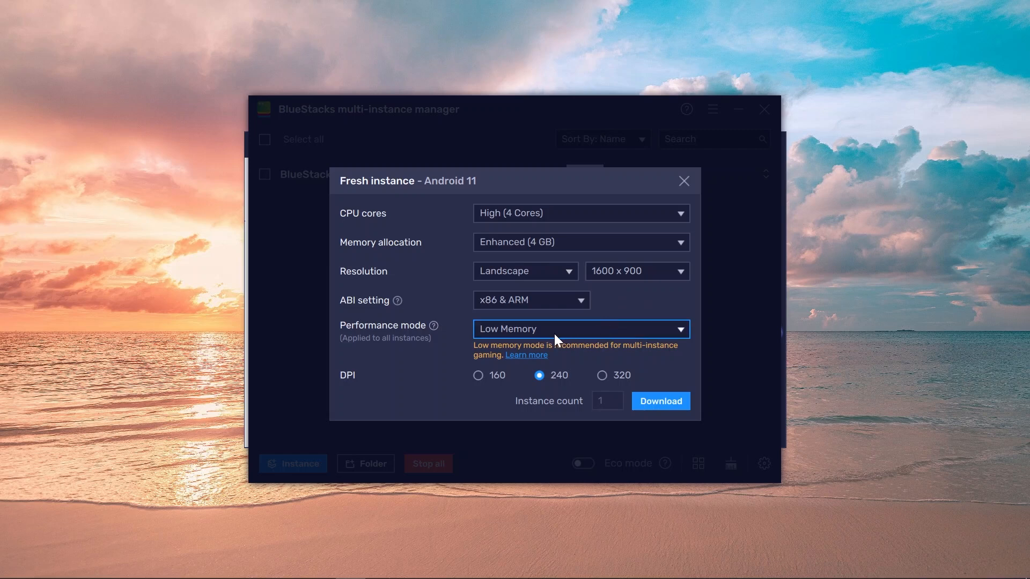
{"action": "left_click", "coordinate": [580, 328]}
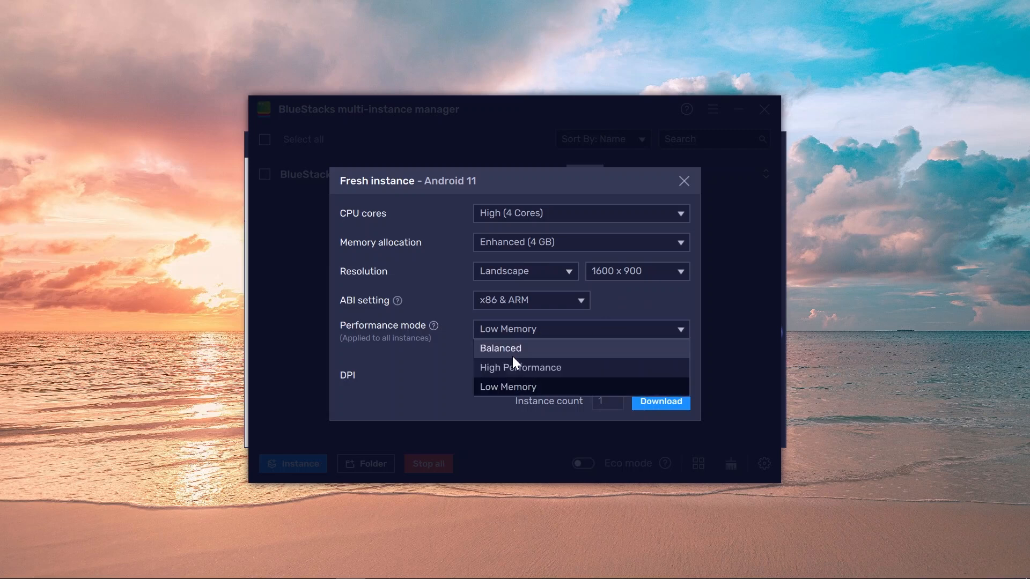
{"action": "left_click", "coordinate": [500, 348]}
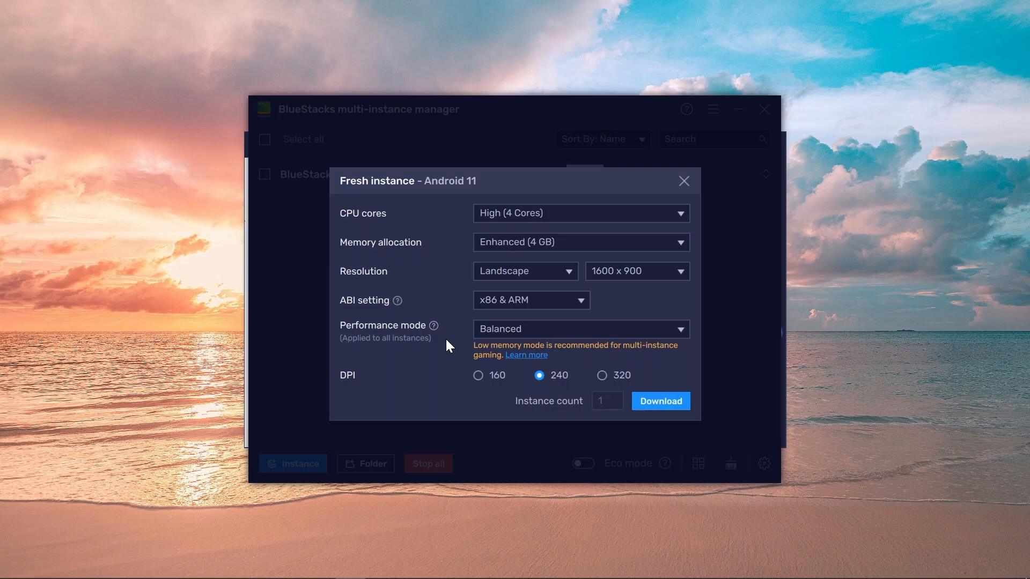
{"action": "left_click", "coordinate": [660, 401]}
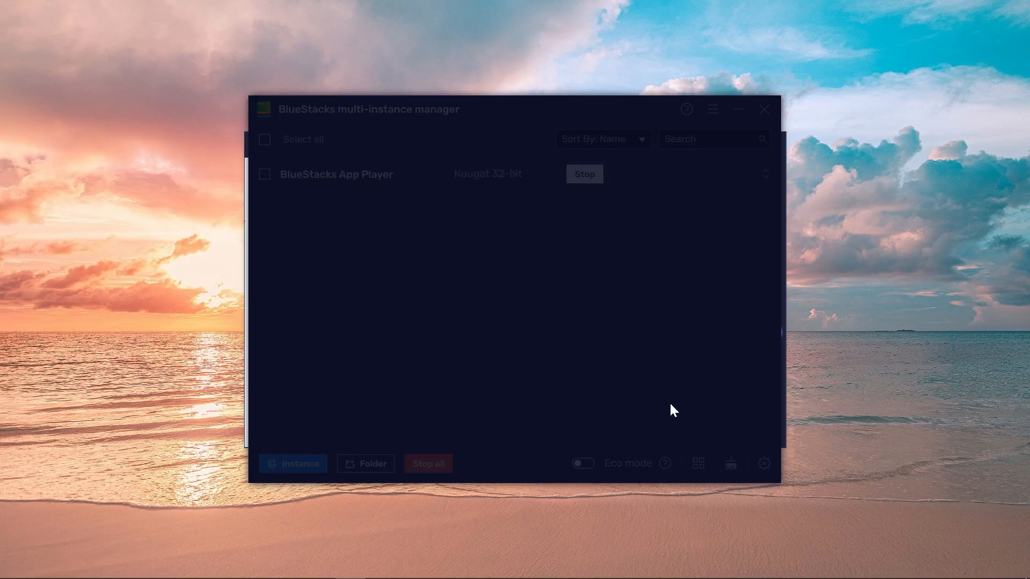
Step: Stop and close the Nougat 32-bit instance, then start BlueStacks App Player 1
{"action": "left_click", "coordinate": [293, 463]}
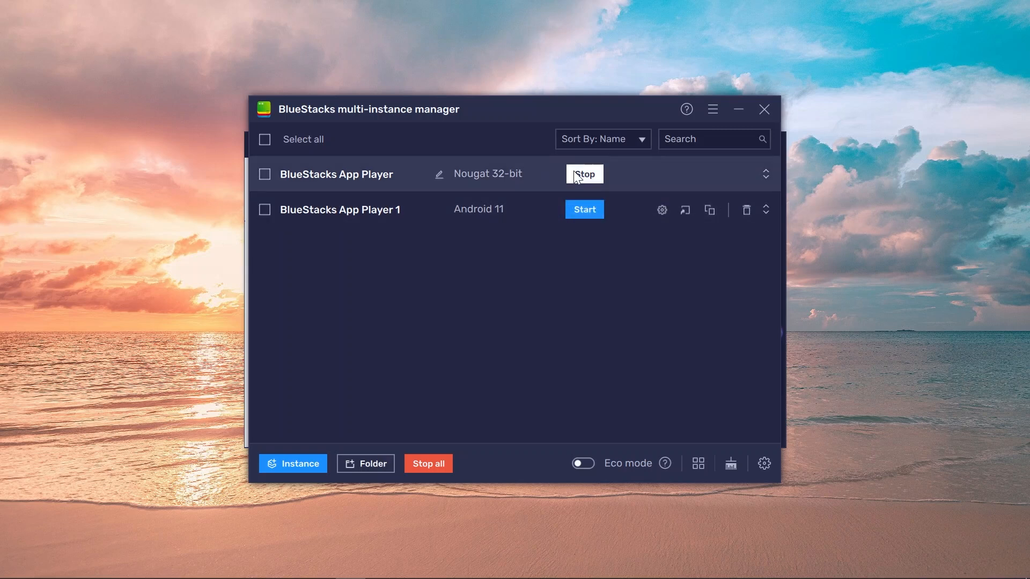
{"action": "left_click", "coordinate": [583, 173]}
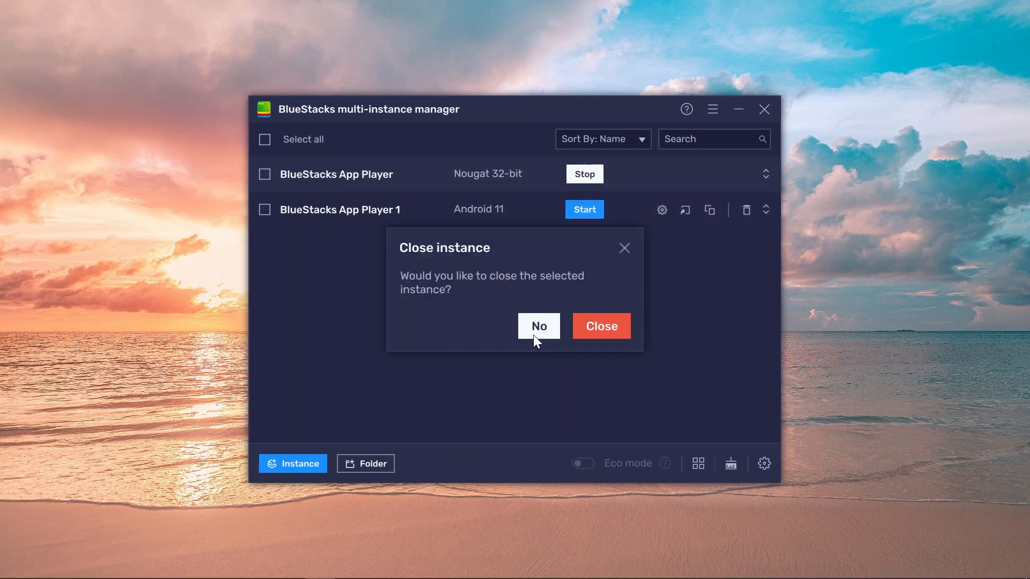
{"action": "left_click", "coordinate": [599, 326]}
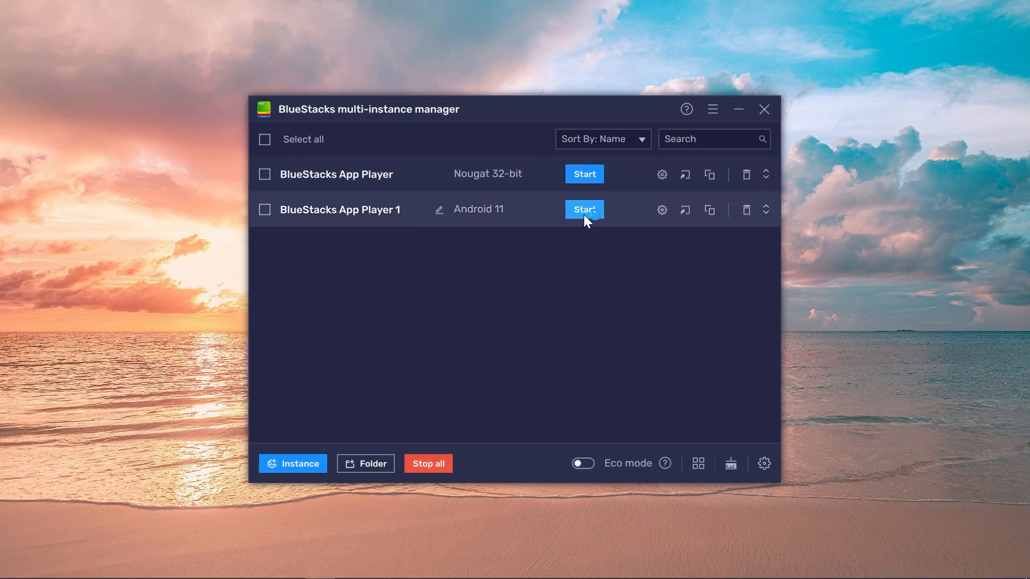
{"action": "left_click", "coordinate": [583, 208]}
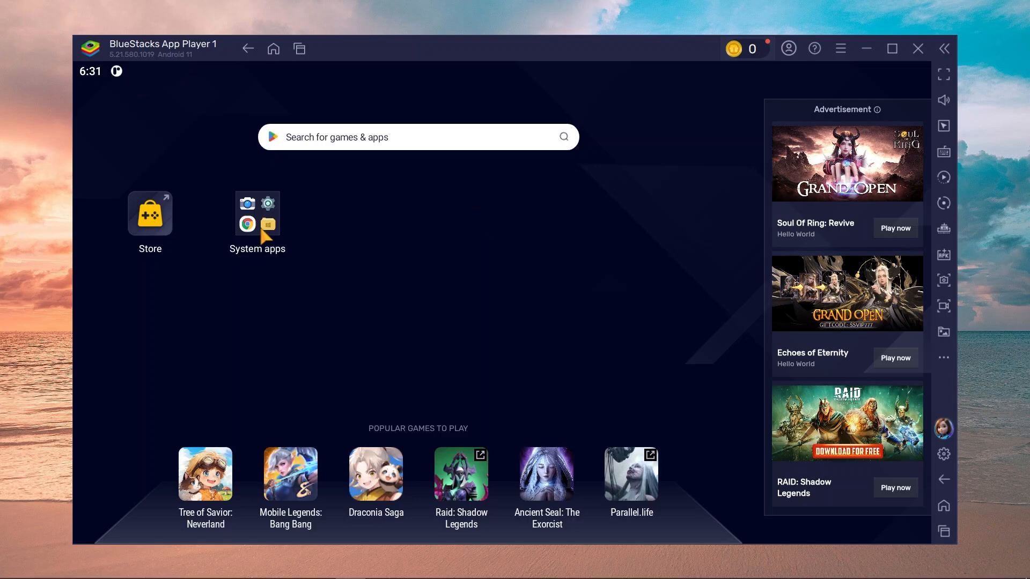
Step: Launch Chrome from System apps and accept its welcome terms
{"action": "left_click", "coordinate": [257, 213]}
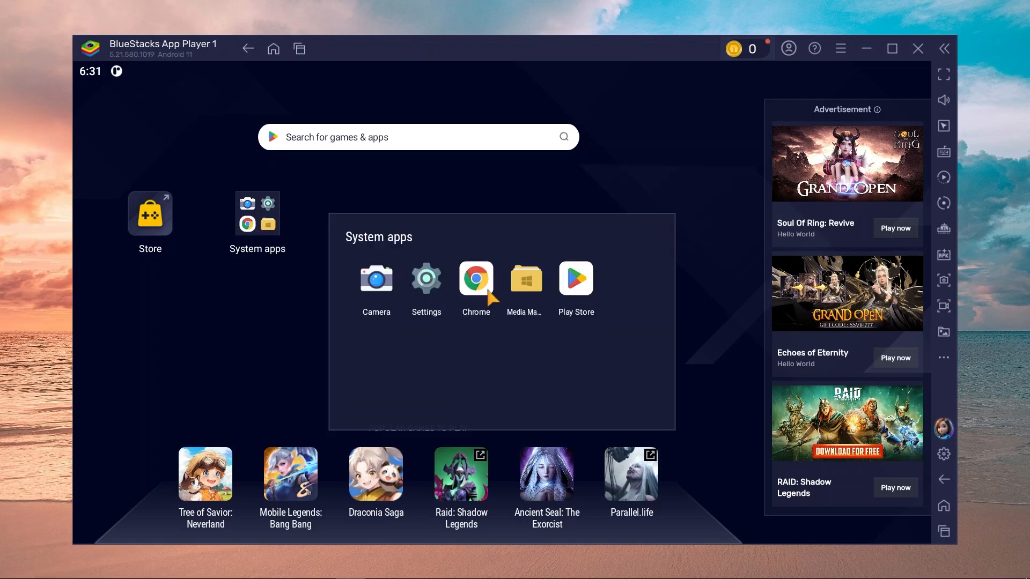
{"action": "left_click", "coordinate": [474, 278]}
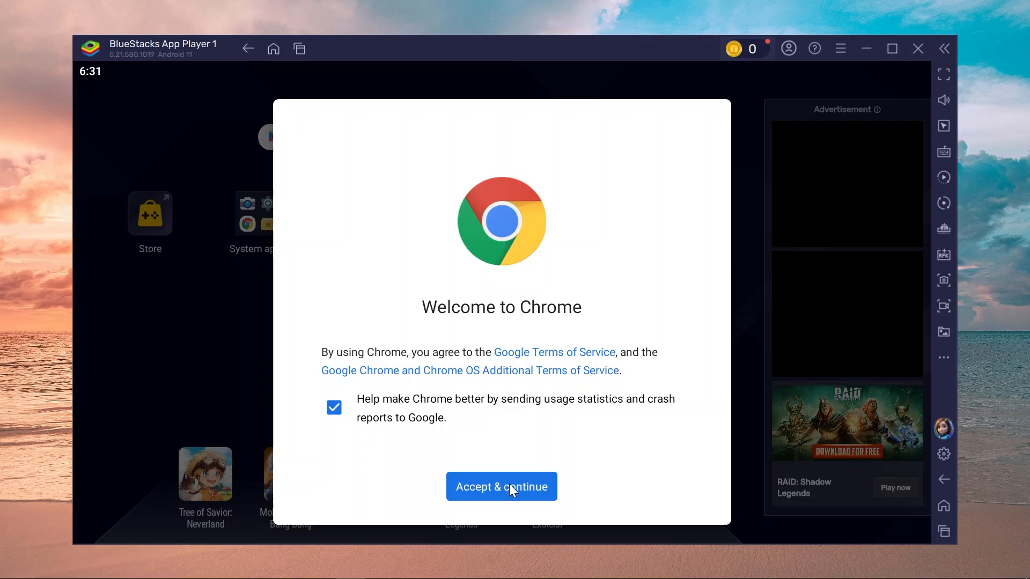
{"action": "mouse_move", "coordinate": [772, 488]}
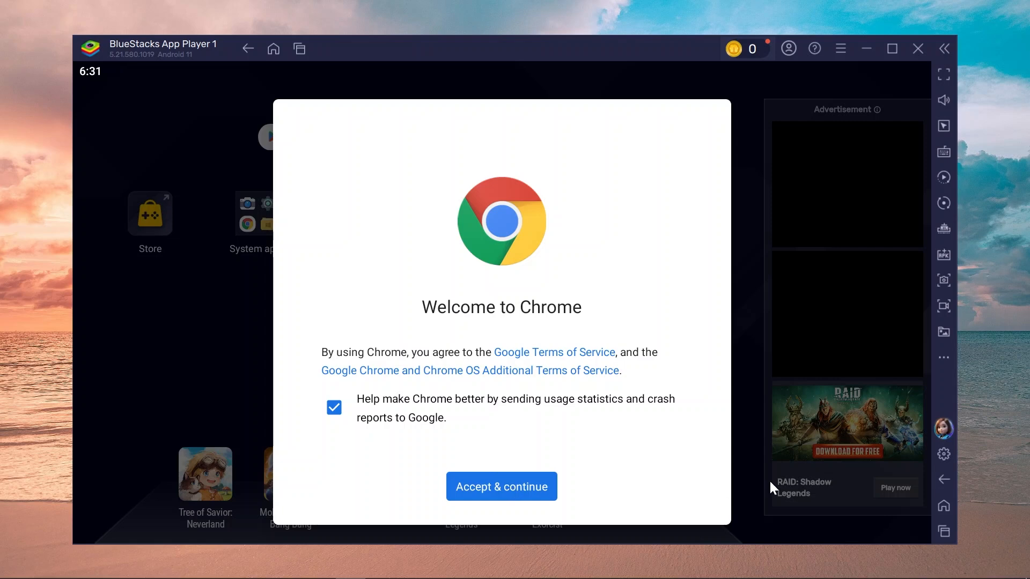
{"action": "left_click", "coordinate": [501, 486]}
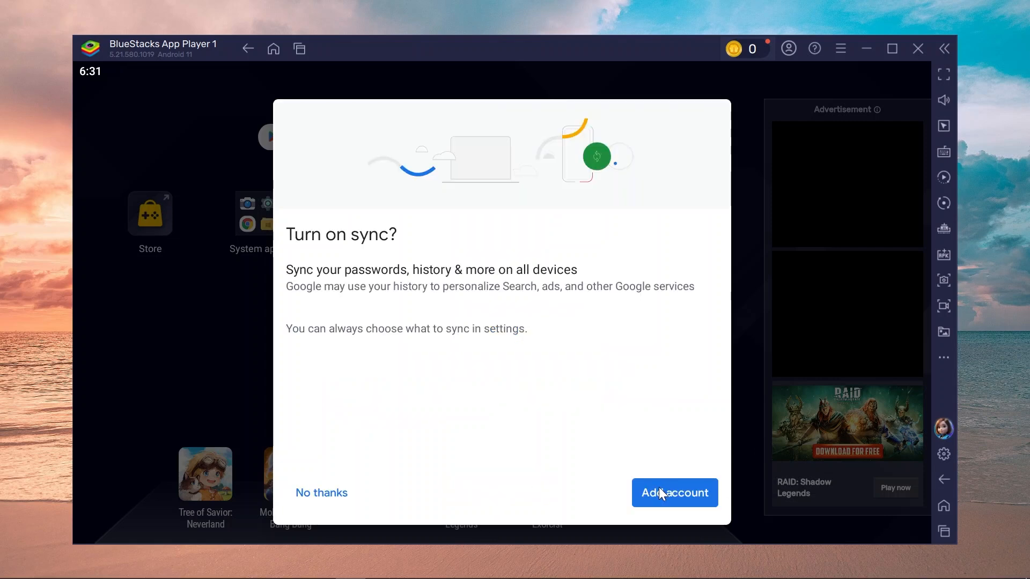
{"action": "mouse_move", "coordinate": [439, 379]}
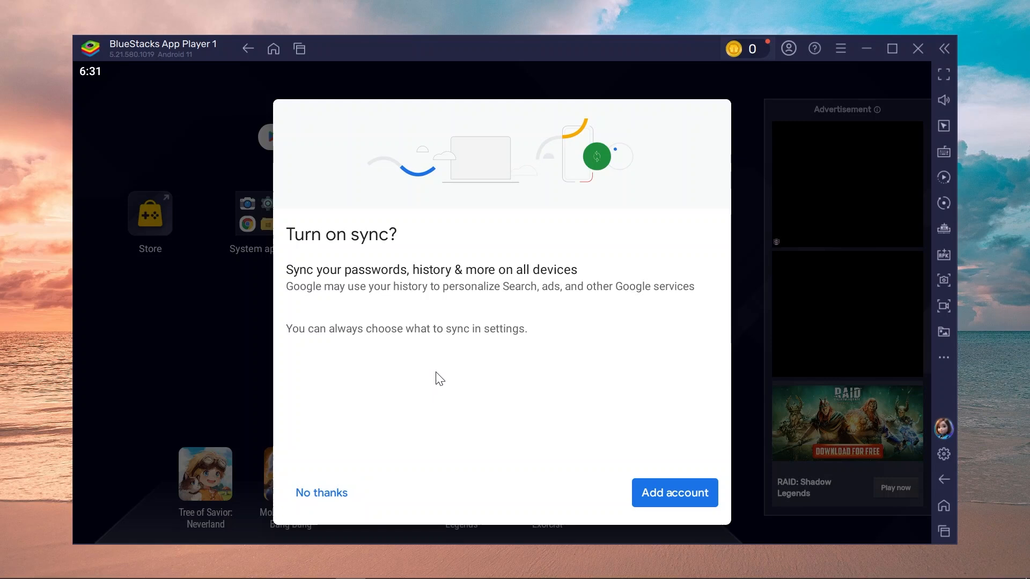